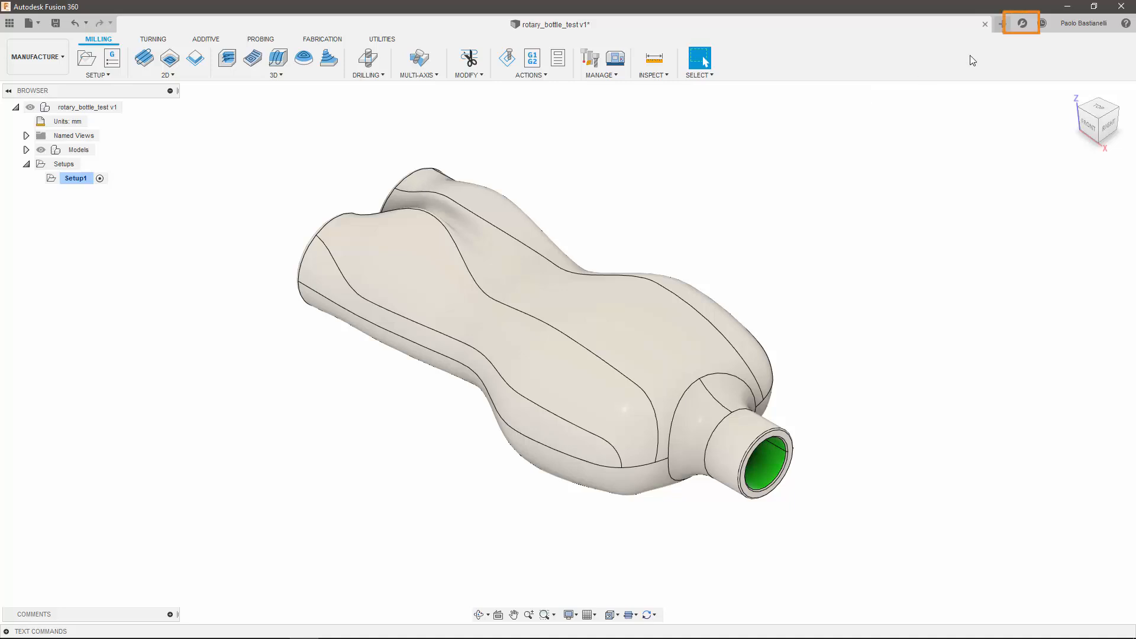
# Review the available manufacturing extensions and close the overview without purchasing.
pyautogui.click(1021, 22)
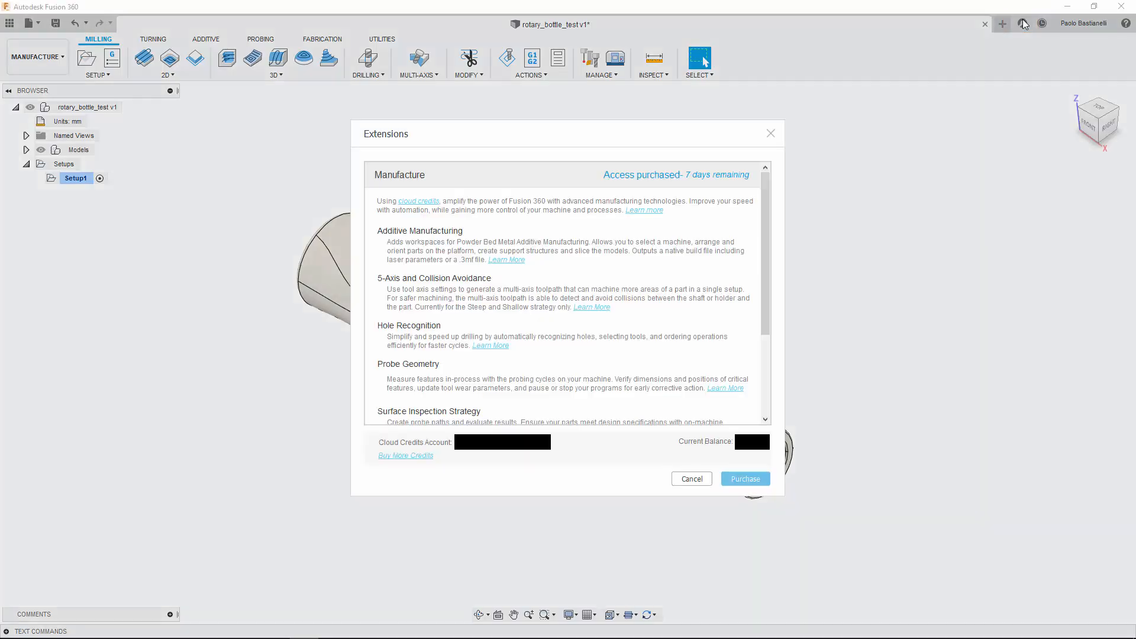
pyautogui.moveTo(758, 374)
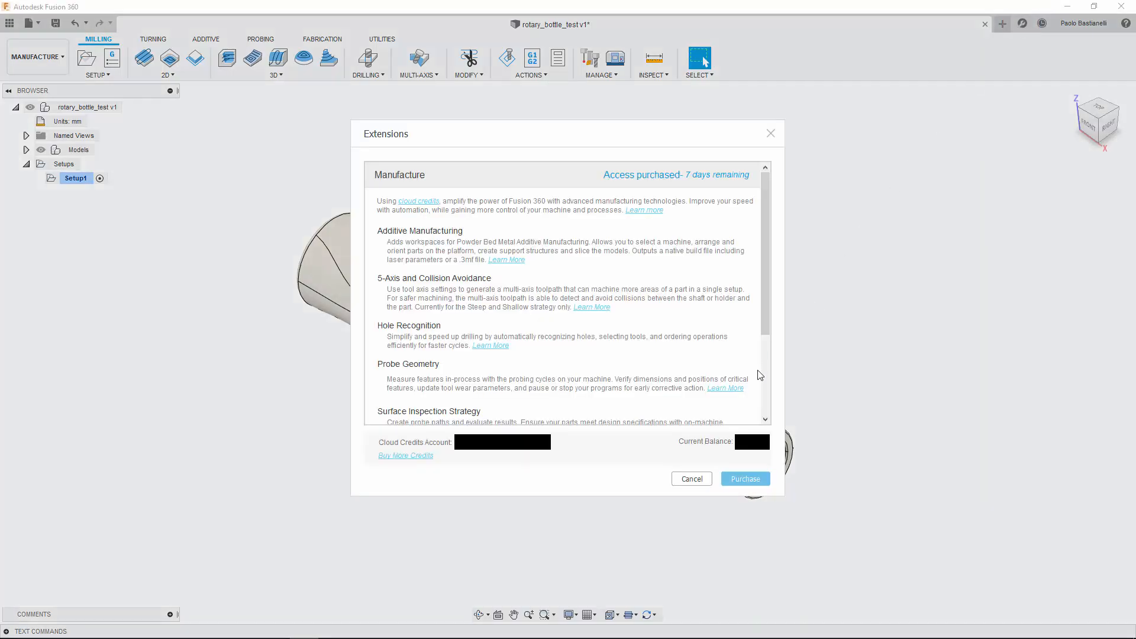
pyautogui.moveTo(682, 485)
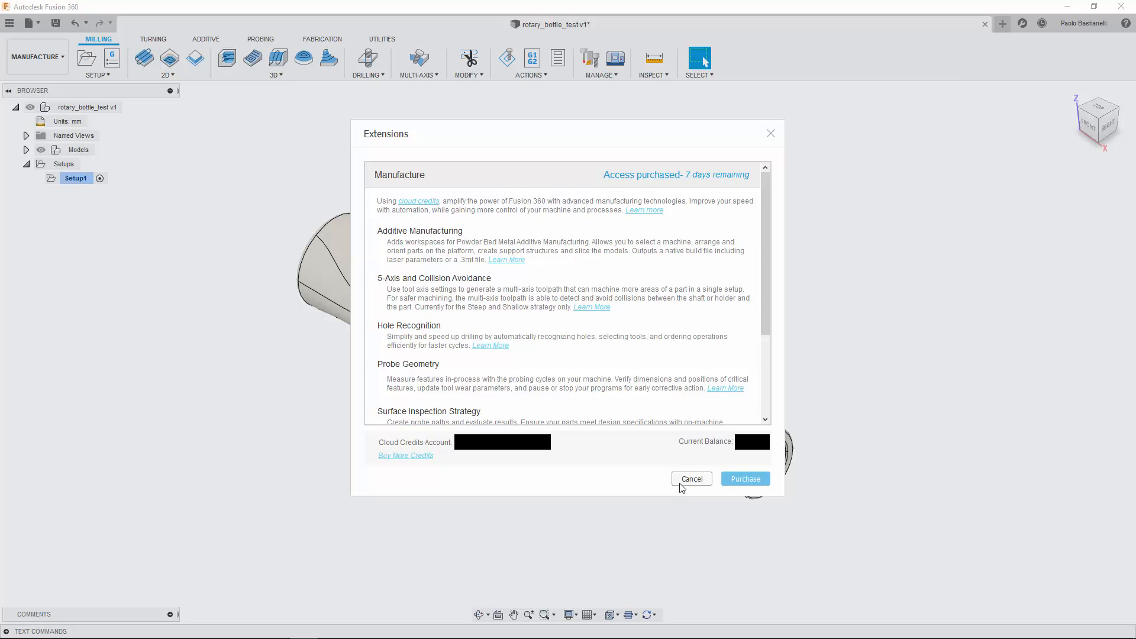
pyautogui.click(691, 478)
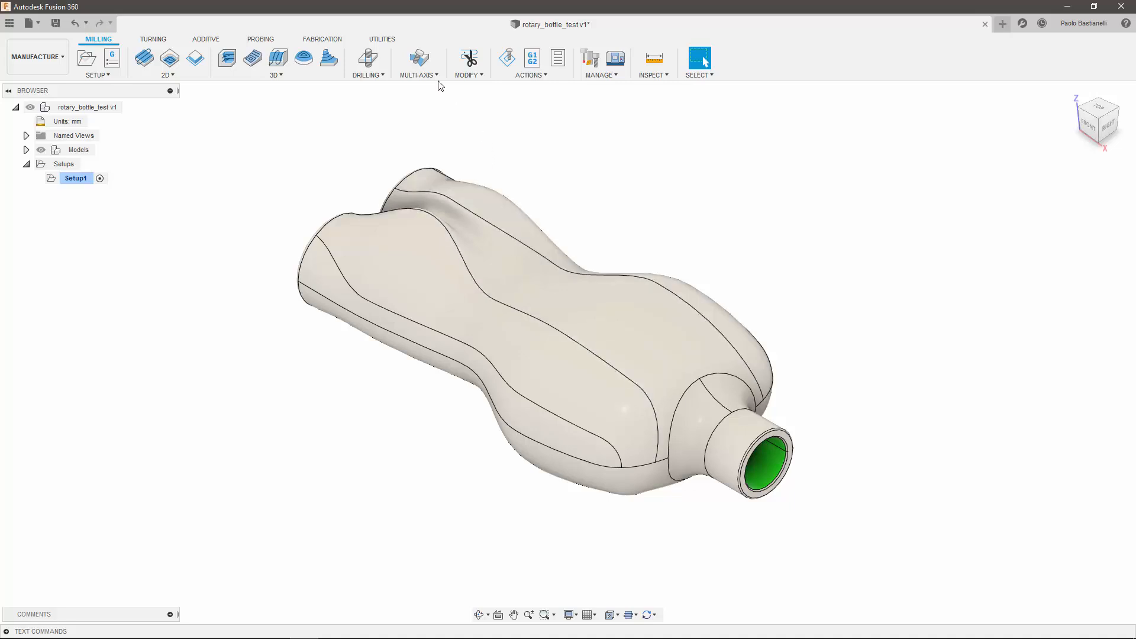
# Start a Multi-Axis Rotary toolpath and assign the 6 mm ball end mill.
pyautogui.click(419, 64)
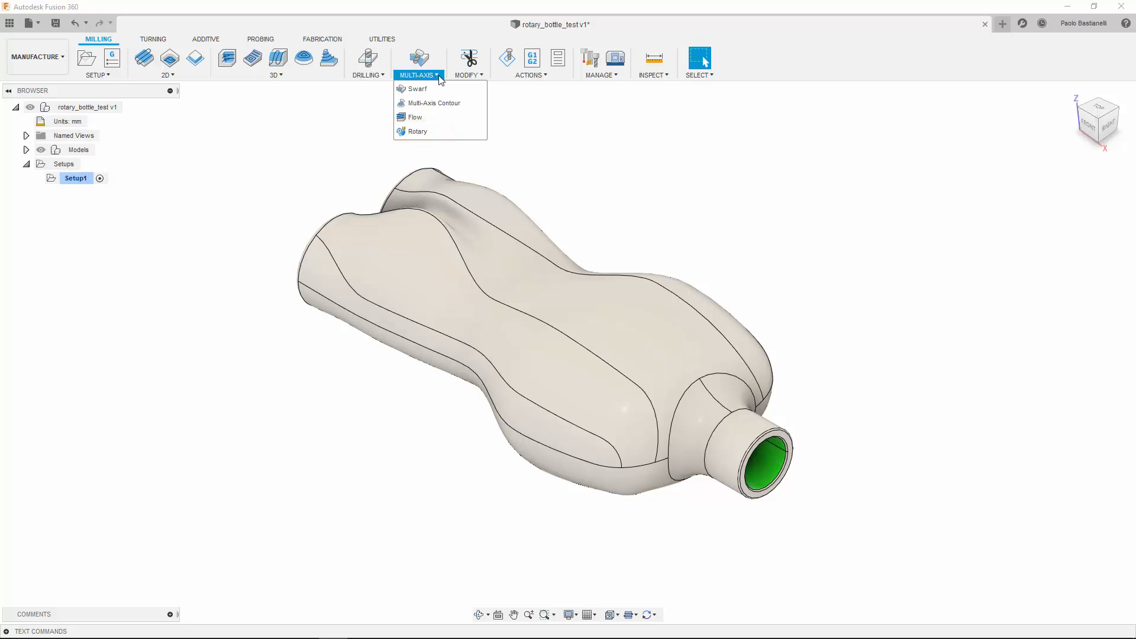
pyautogui.moveTo(444, 120)
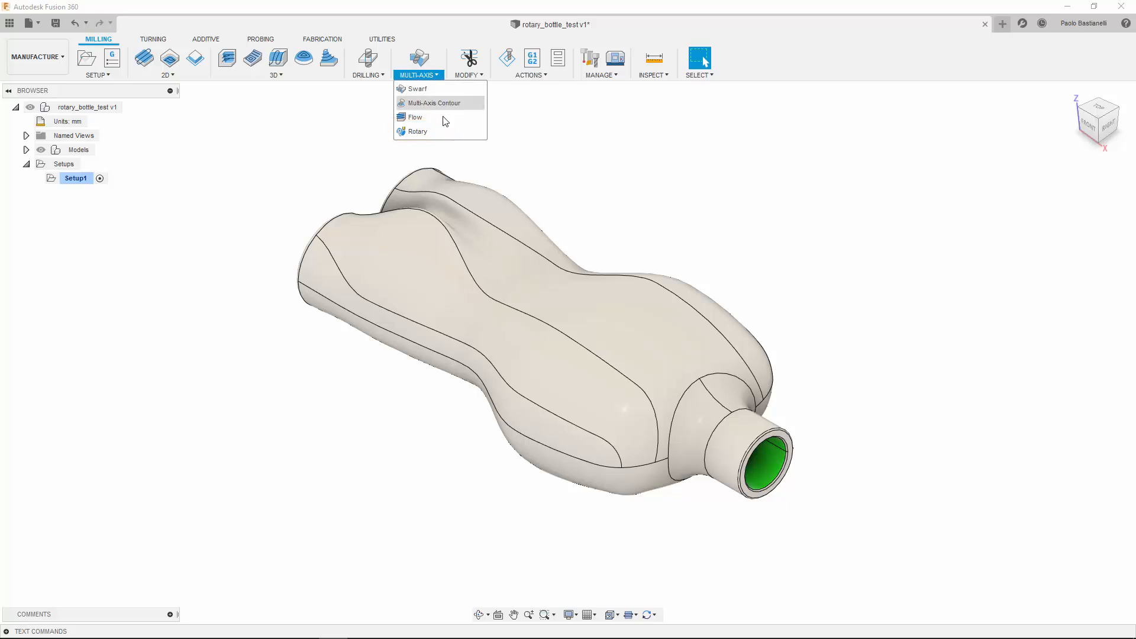
pyautogui.click(417, 130)
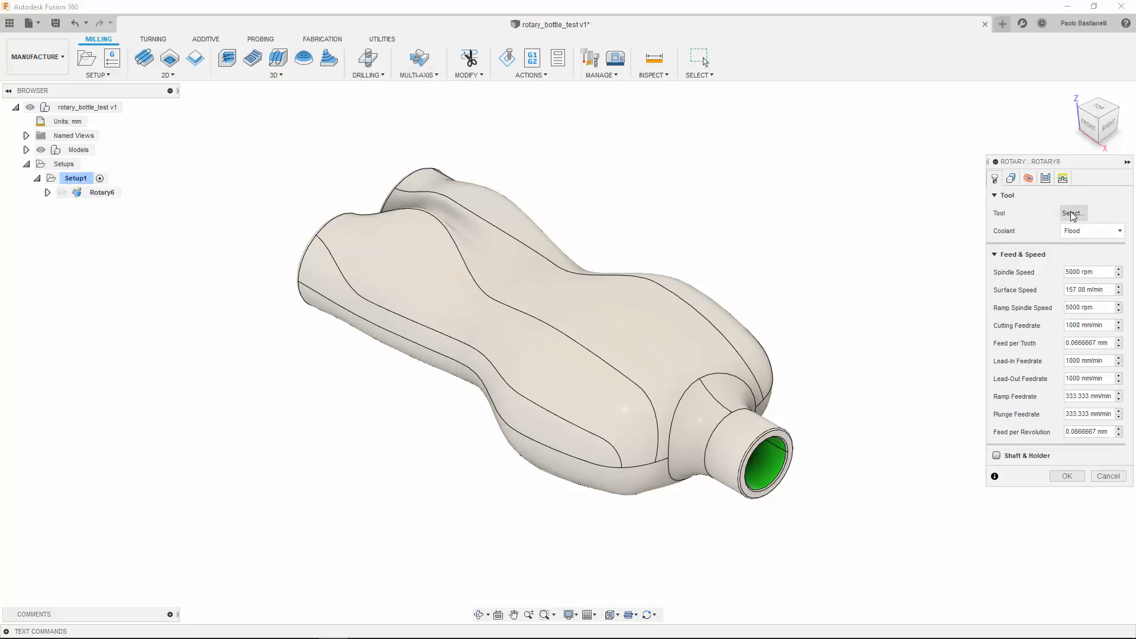
pyautogui.click(1073, 213)
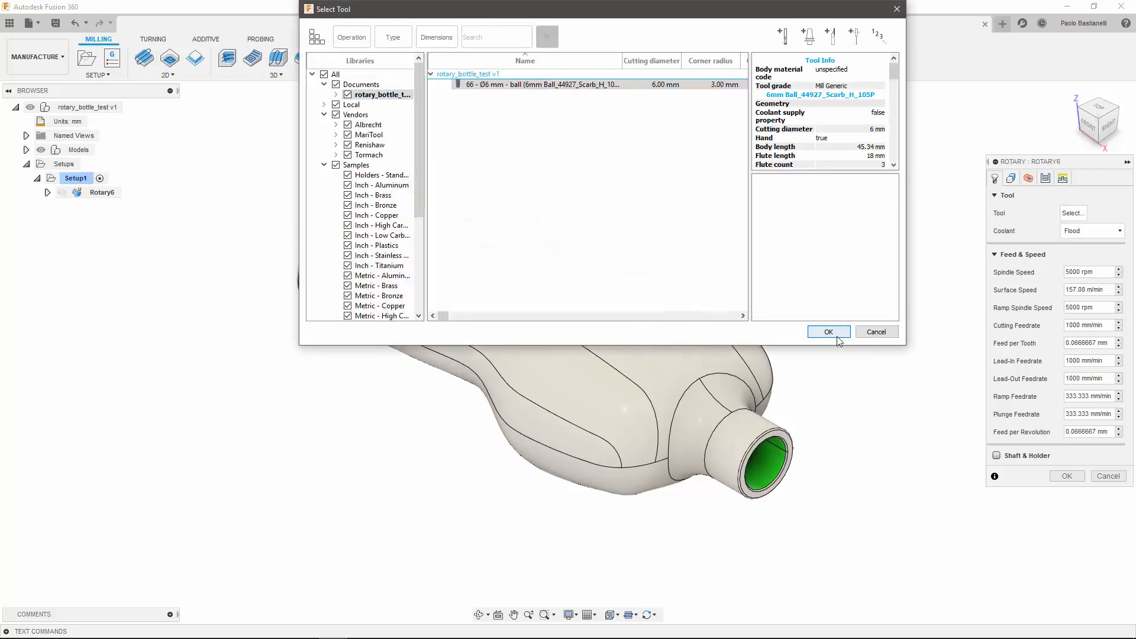
pyautogui.click(828, 332)
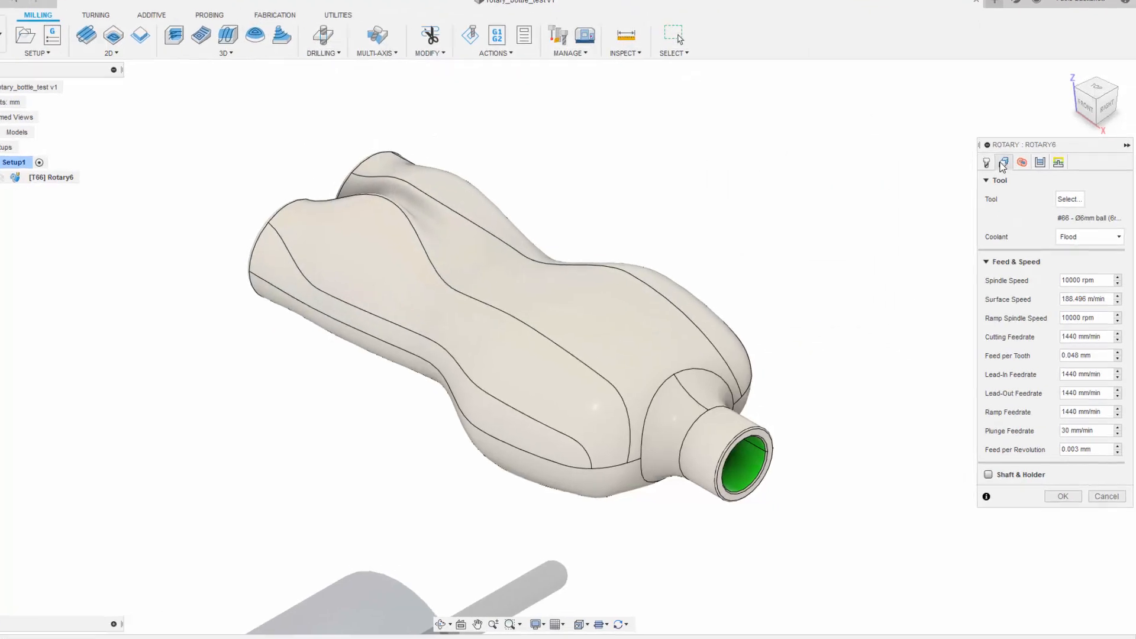
# End the toolpath at the model back and leave Set Angular Limits unchecked.
pyautogui.click(1002, 162)
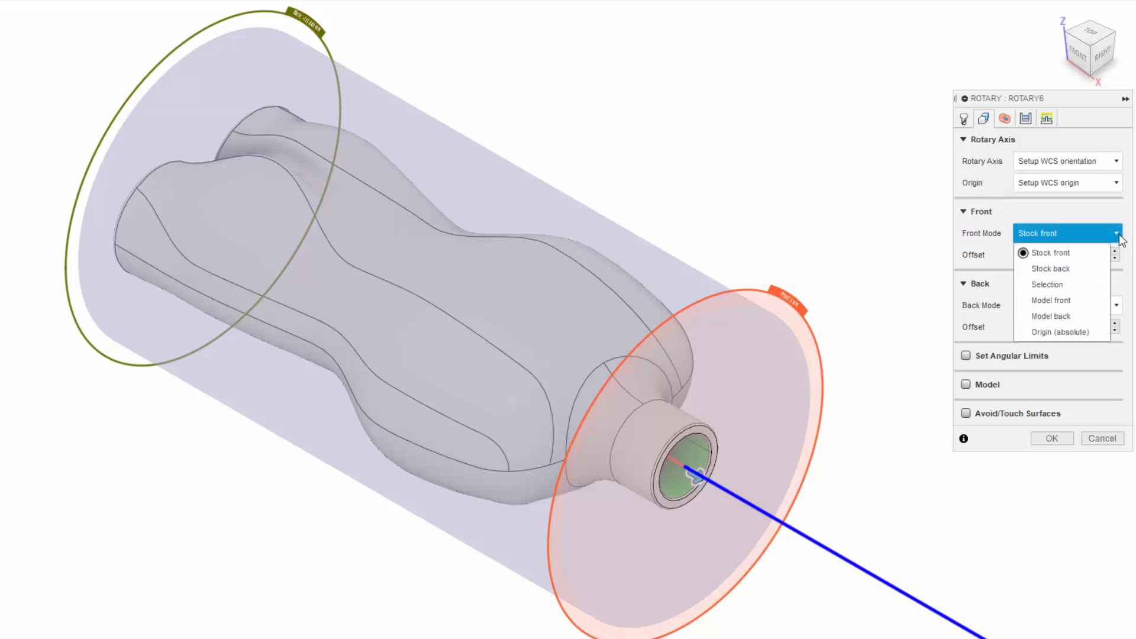
pyautogui.click(1067, 305)
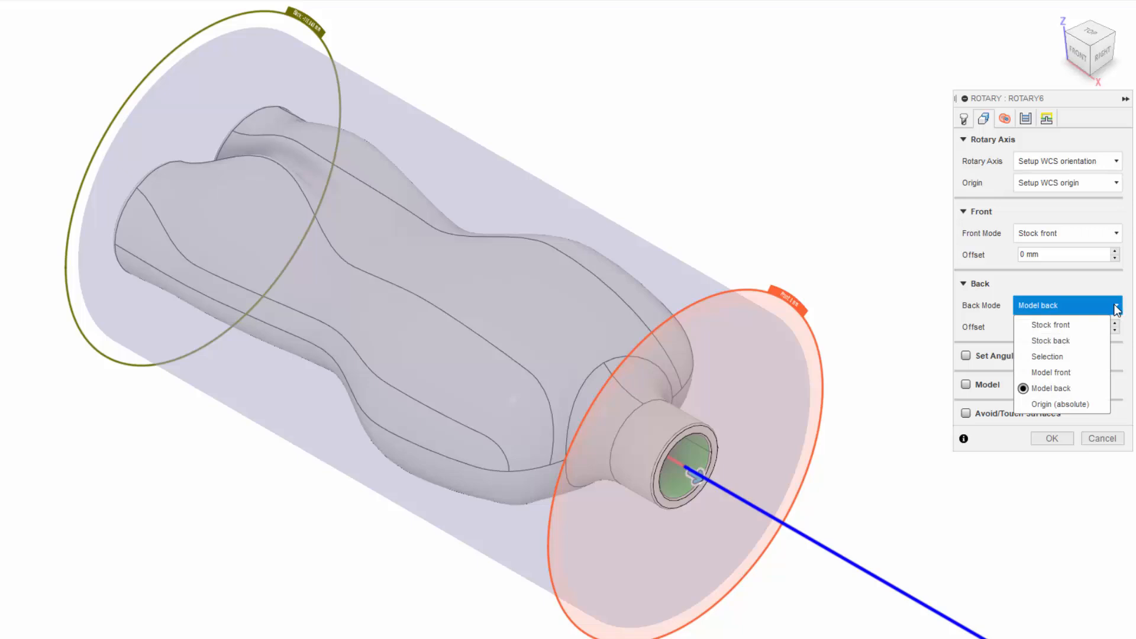
pyautogui.click(1060, 388)
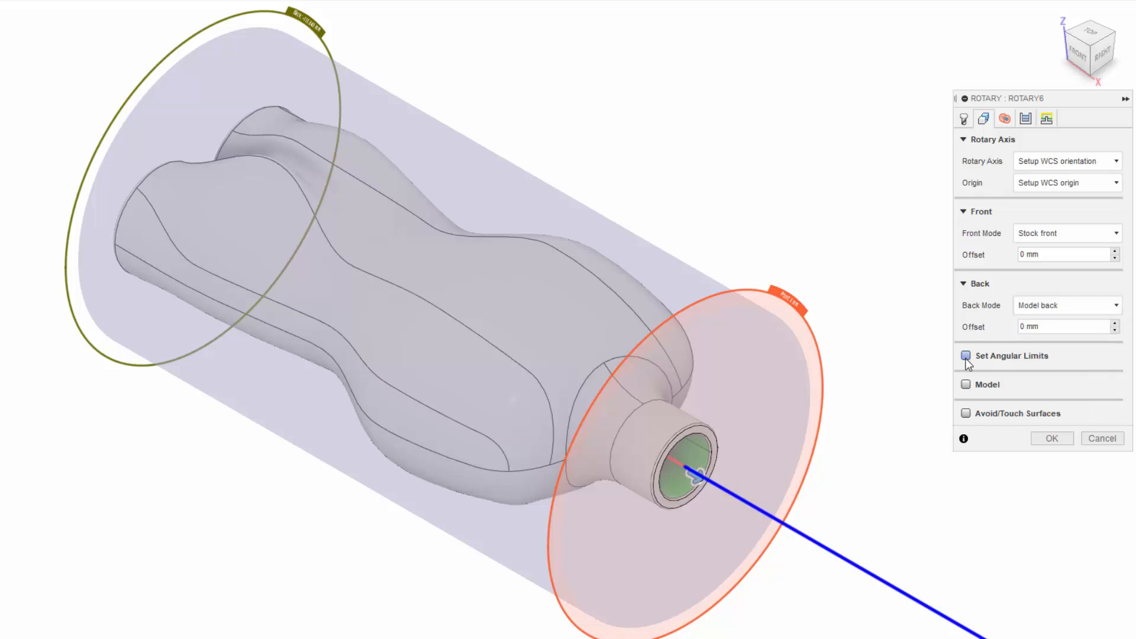
pyautogui.click(965, 355)
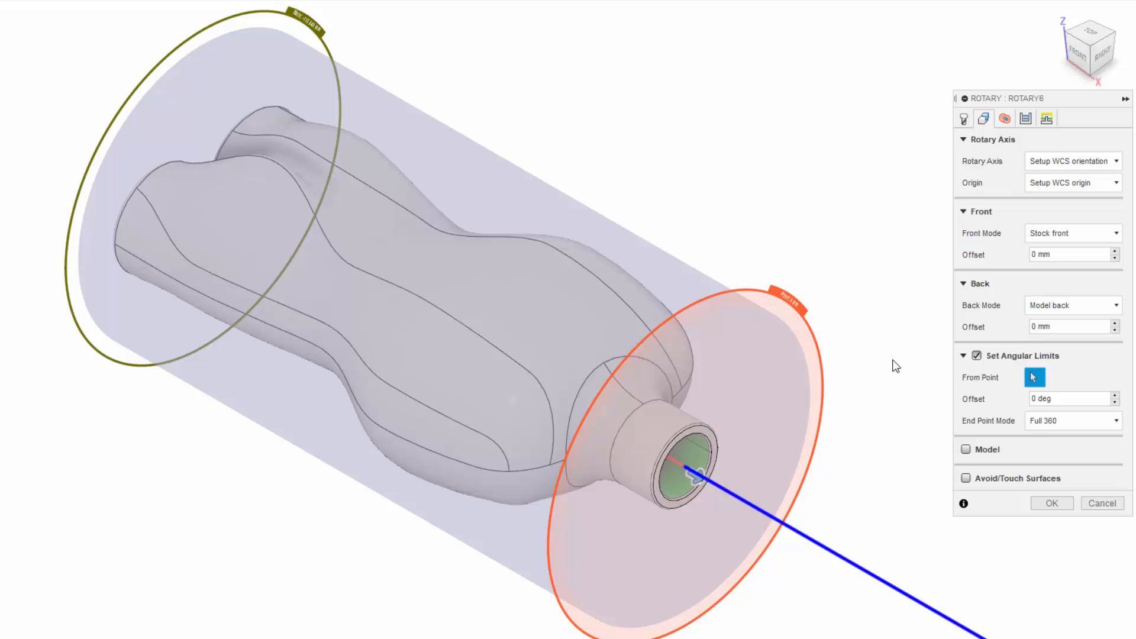
pyautogui.click(976, 355)
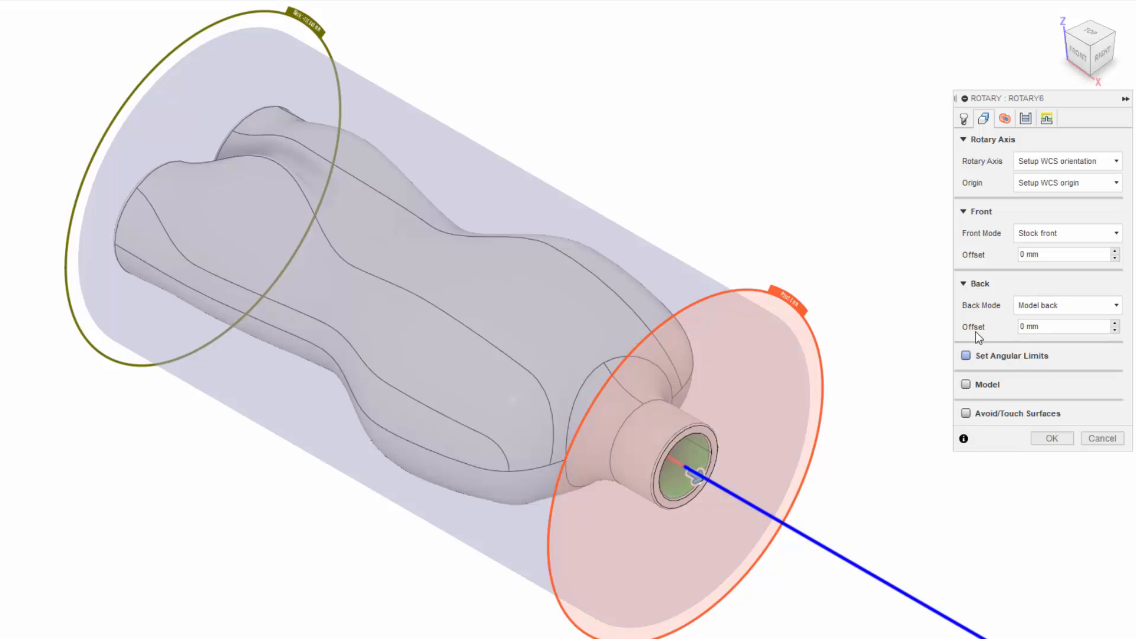
pyautogui.moveTo(920, 287)
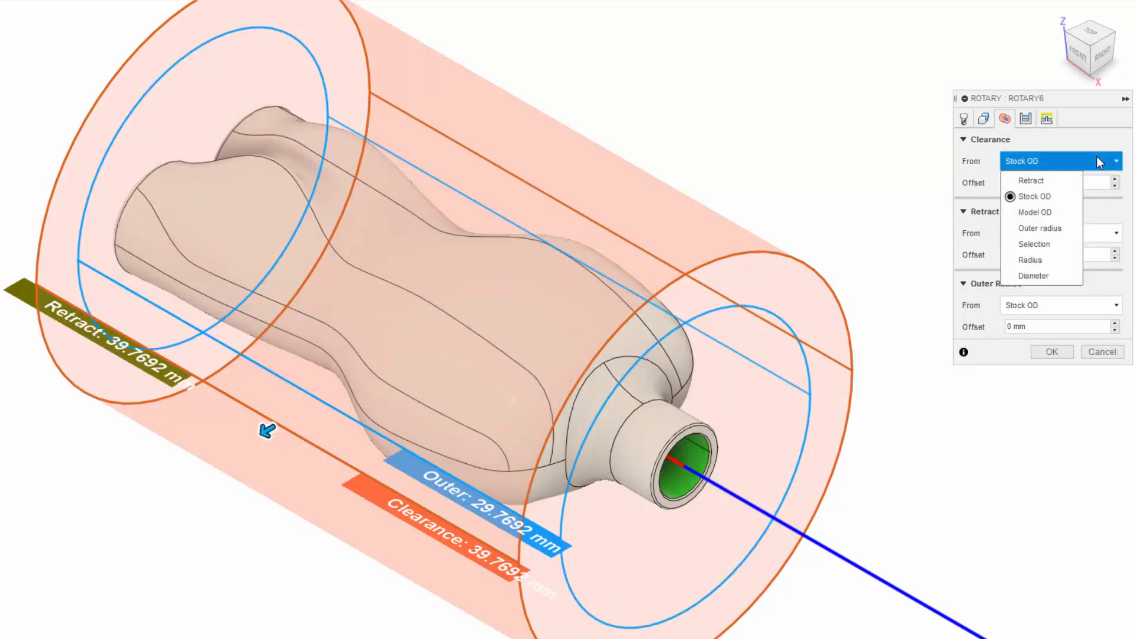
# Set Clearance From Stock OD with 10 mm offset and Retract From Clearance.
pyautogui.click(1059, 233)
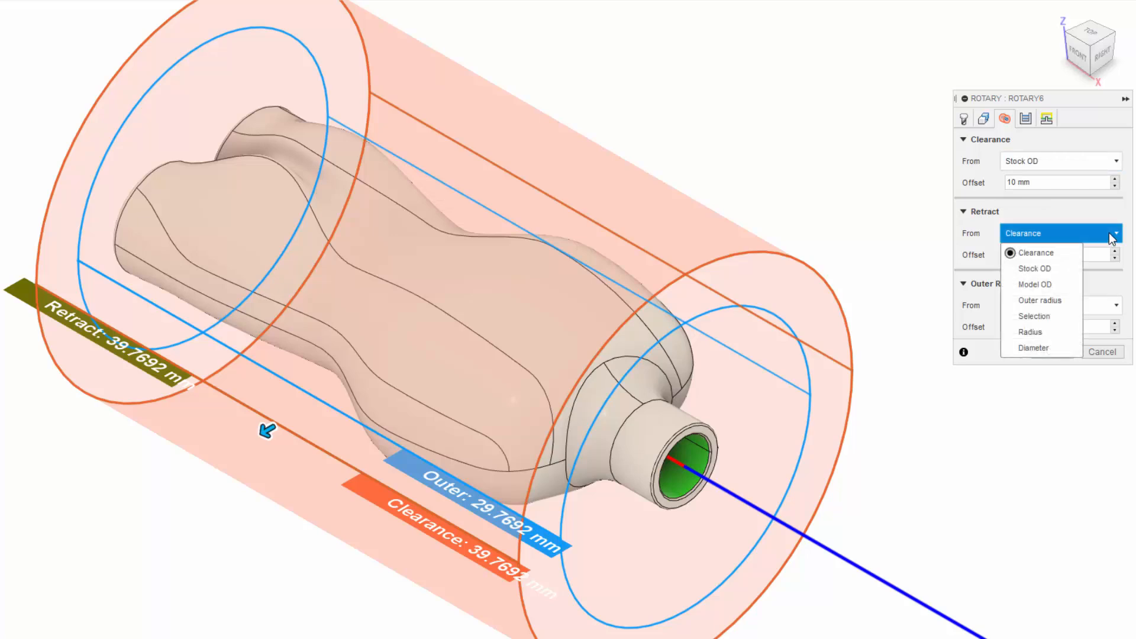
pyautogui.click(1035, 252)
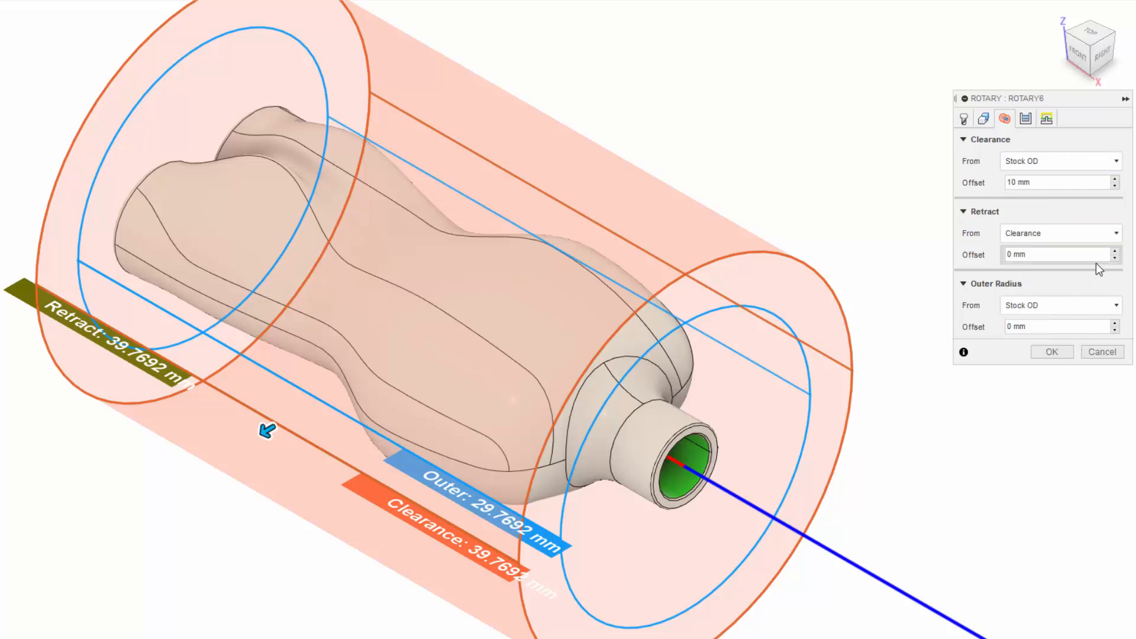
pyautogui.click(1060, 305)
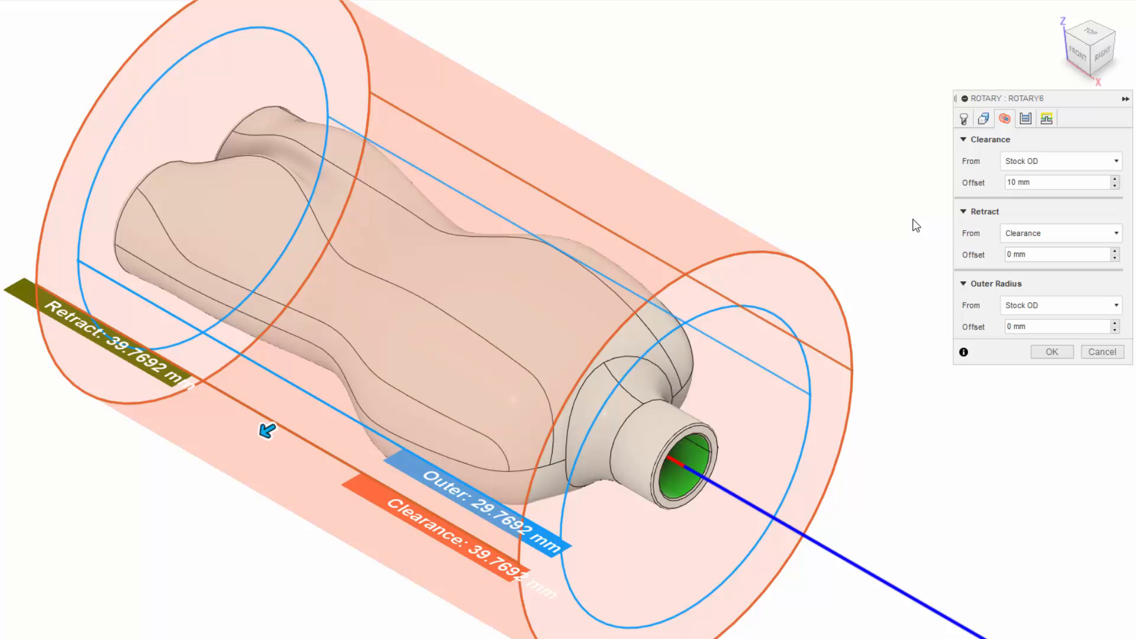
pyautogui.click(1022, 118)
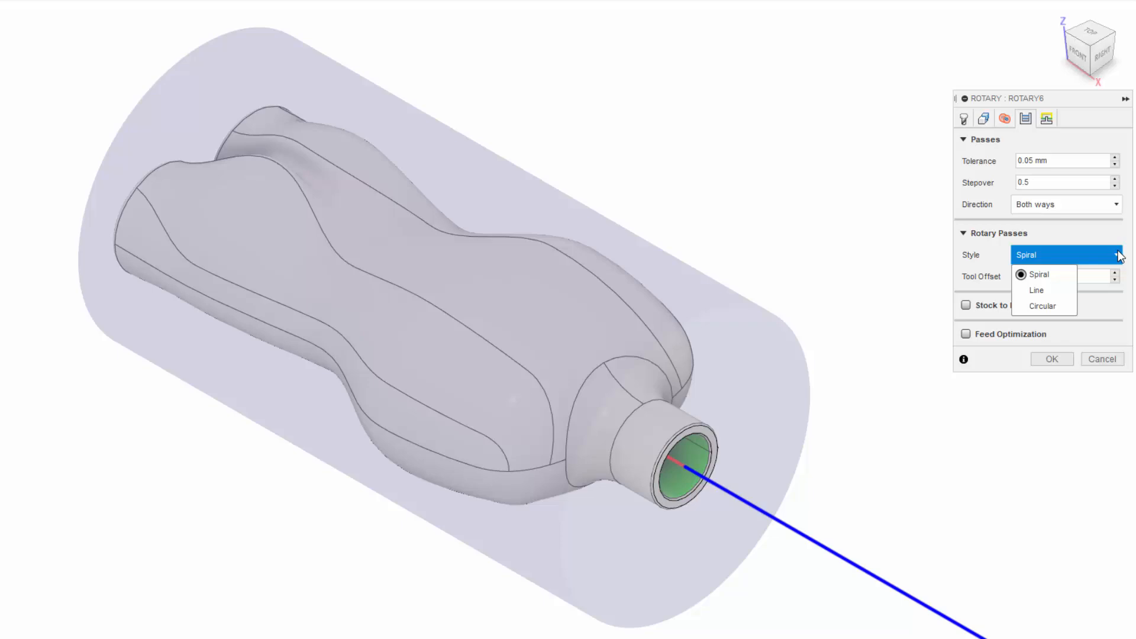
# Choose Spiral as the Rotary Passes Style with 0 mm tool offset.
pyautogui.click(1039, 274)
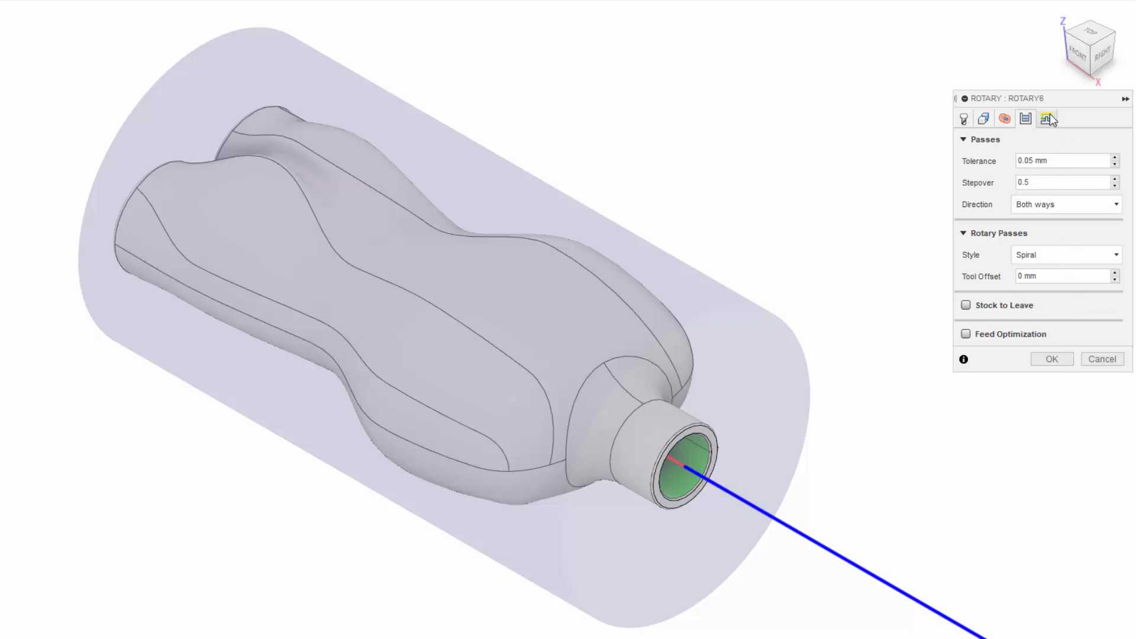
# Check Rotary6's linking settings (full retraction, 2 mm safe distance), then return to Passes.
pyautogui.click(1046, 118)
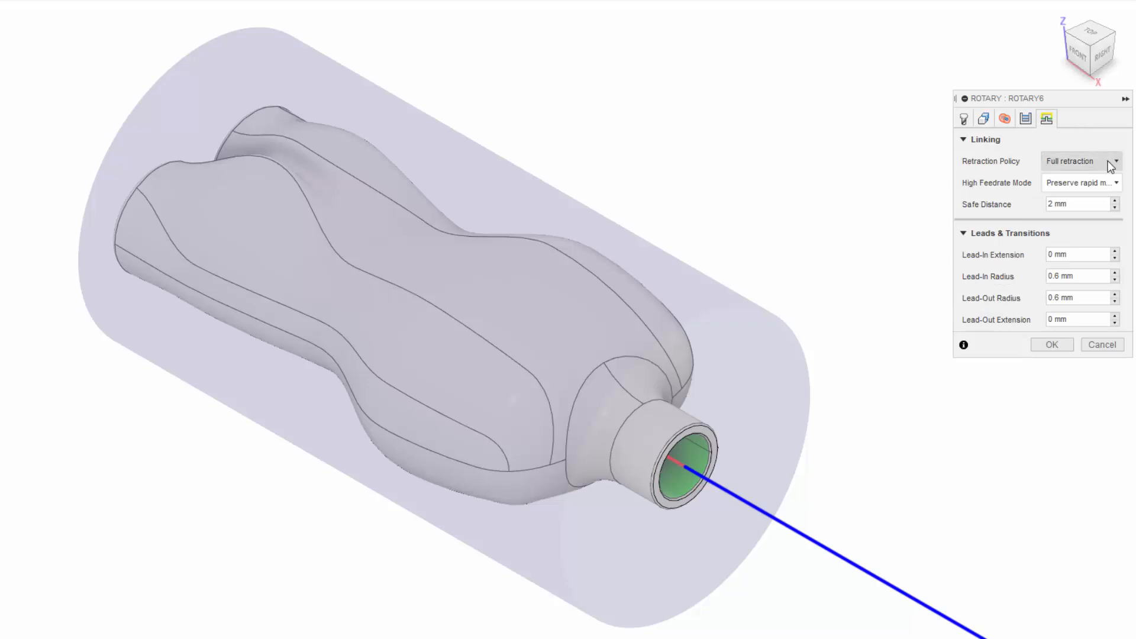
pyautogui.moveTo(1121, 176)
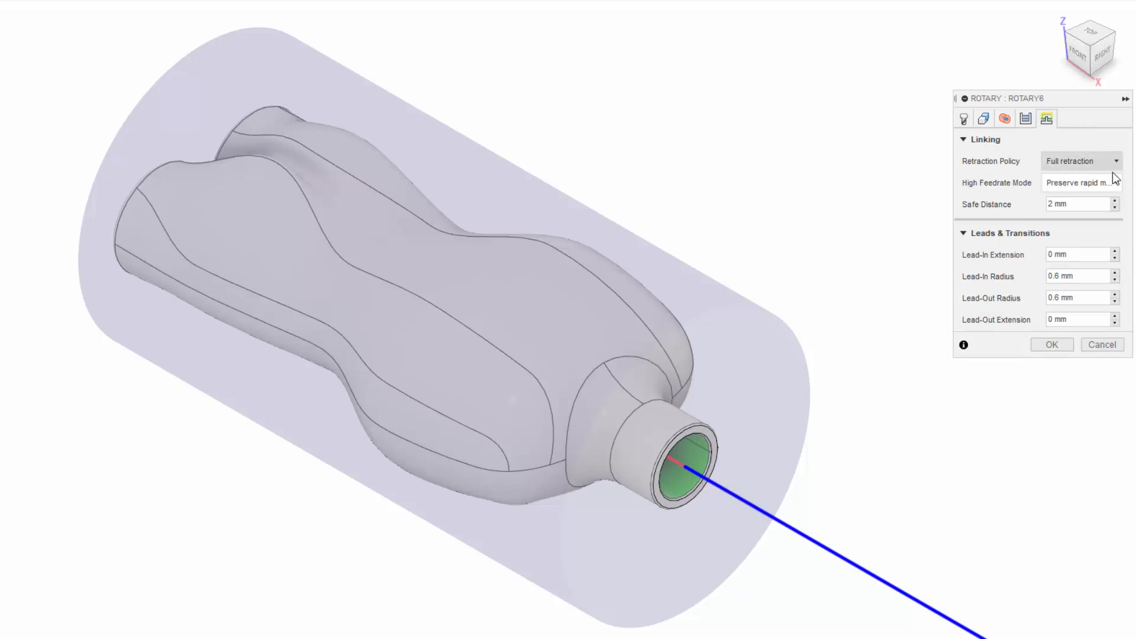
pyautogui.click(1079, 182)
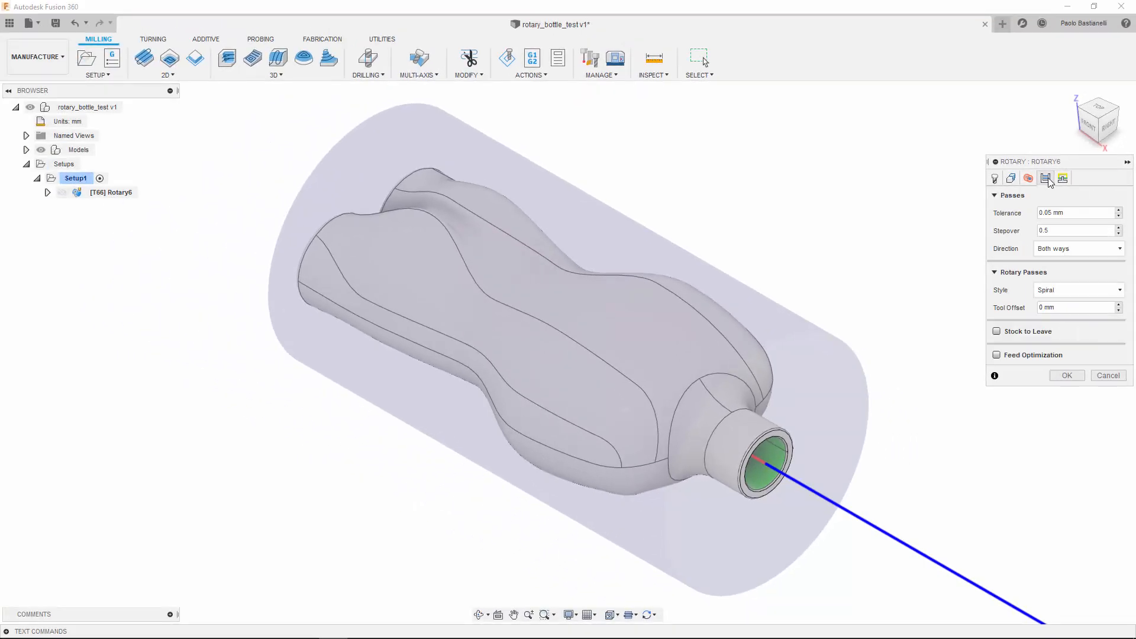
# Generate the spiral Rotary6 toolpath over the bottle and simulate the tool along it.
pyautogui.click(1067, 375)
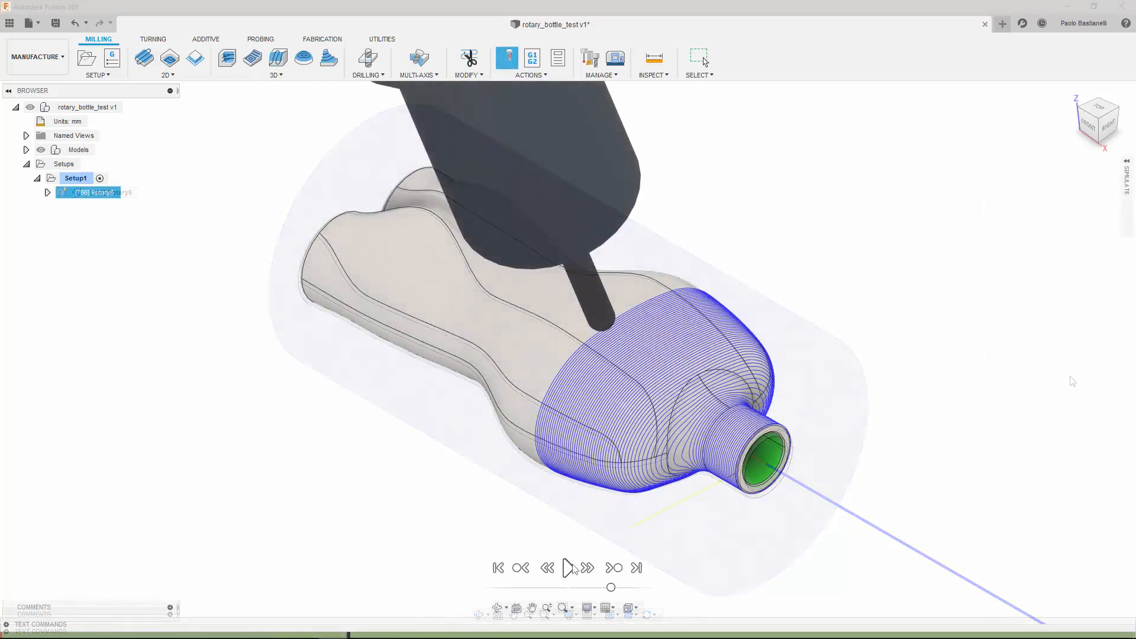
pyautogui.click(565, 568)
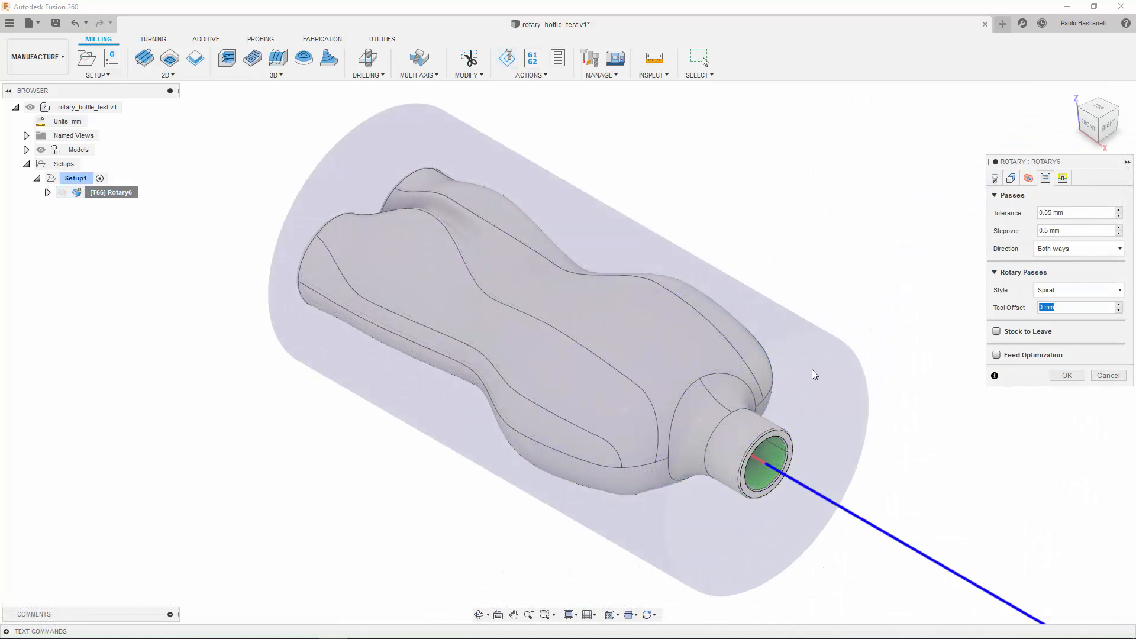
# Apply a tool offset to Rotary6, regenerate it and replay the offset spiral toolpath.
pyautogui.click(1067, 375)
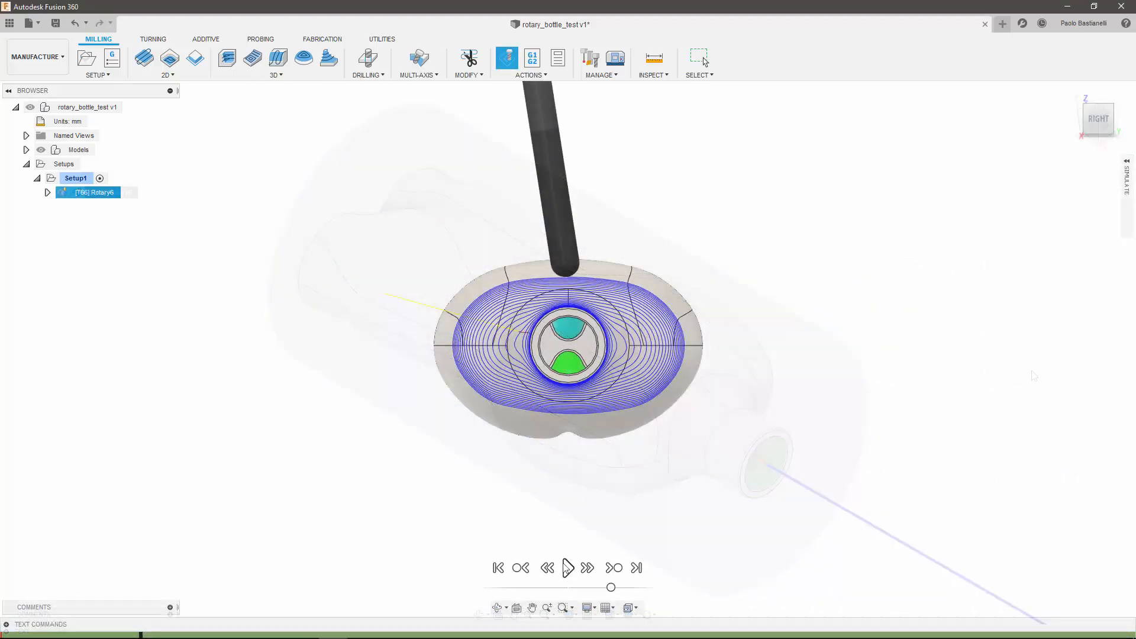
pyautogui.click(568, 568)
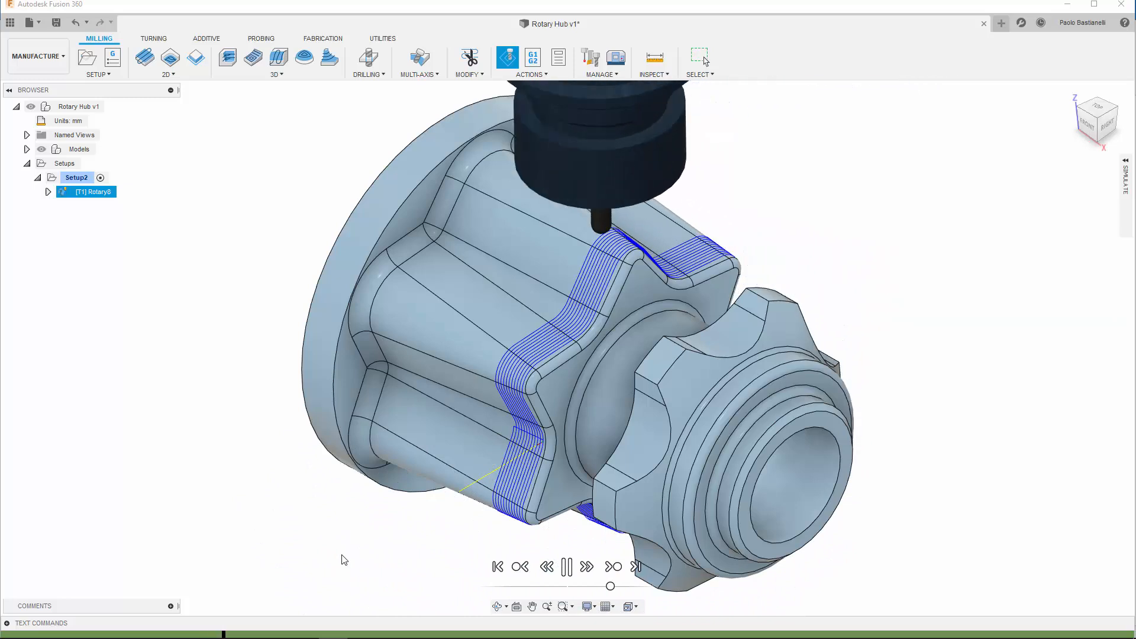
# Open the Rotary8 hub toolpath for editing, showing its 6 mm ball tool.
pyautogui.click(547, 567)
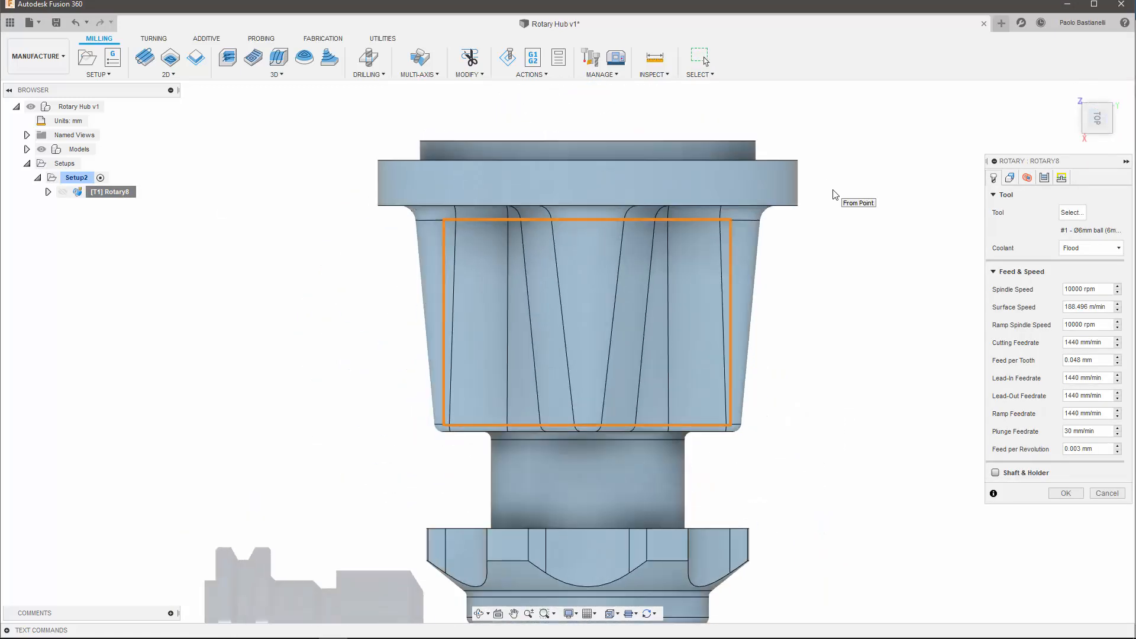
pyautogui.moveTo(1029, 143)
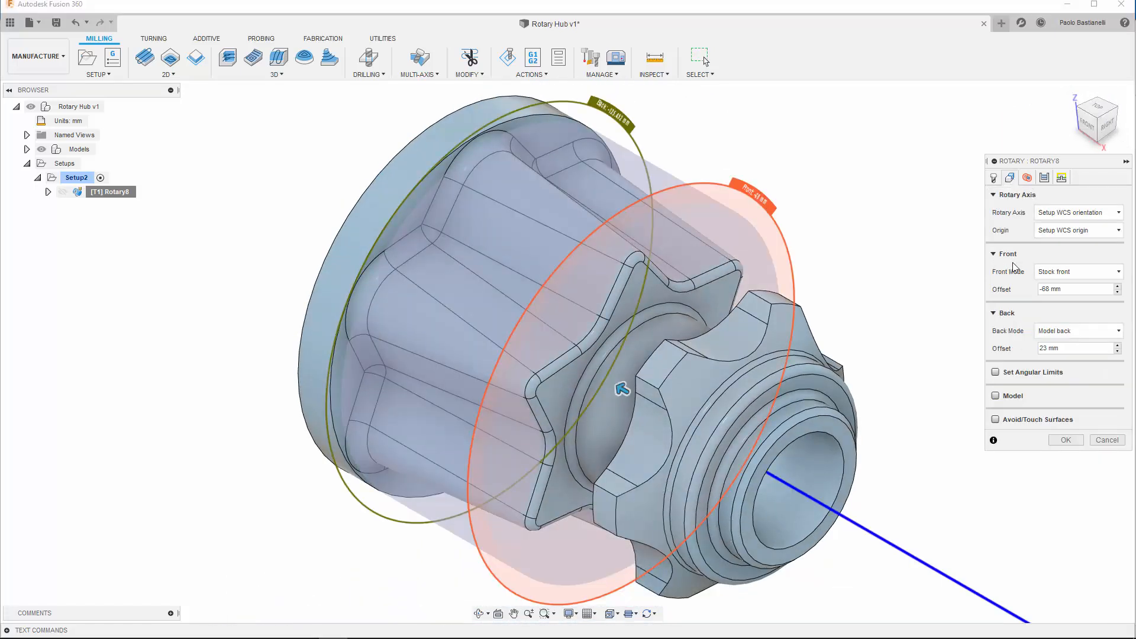
# Set angular limits from one star corner to the other and regenerate Rotary8.
pyautogui.click(996, 372)
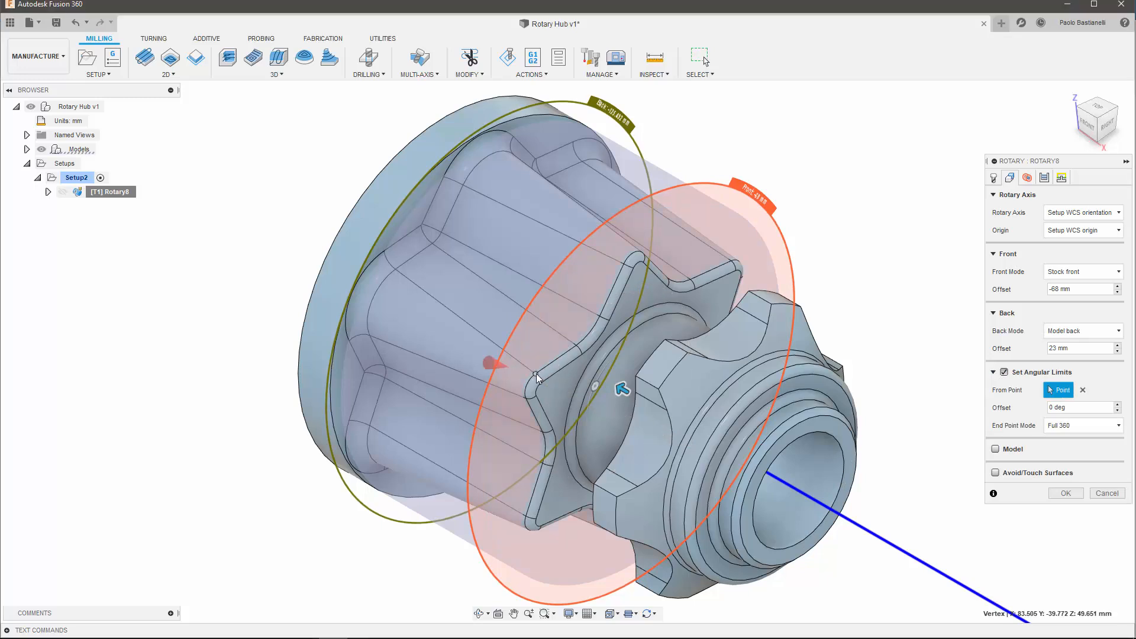
pyautogui.click(1117, 424)
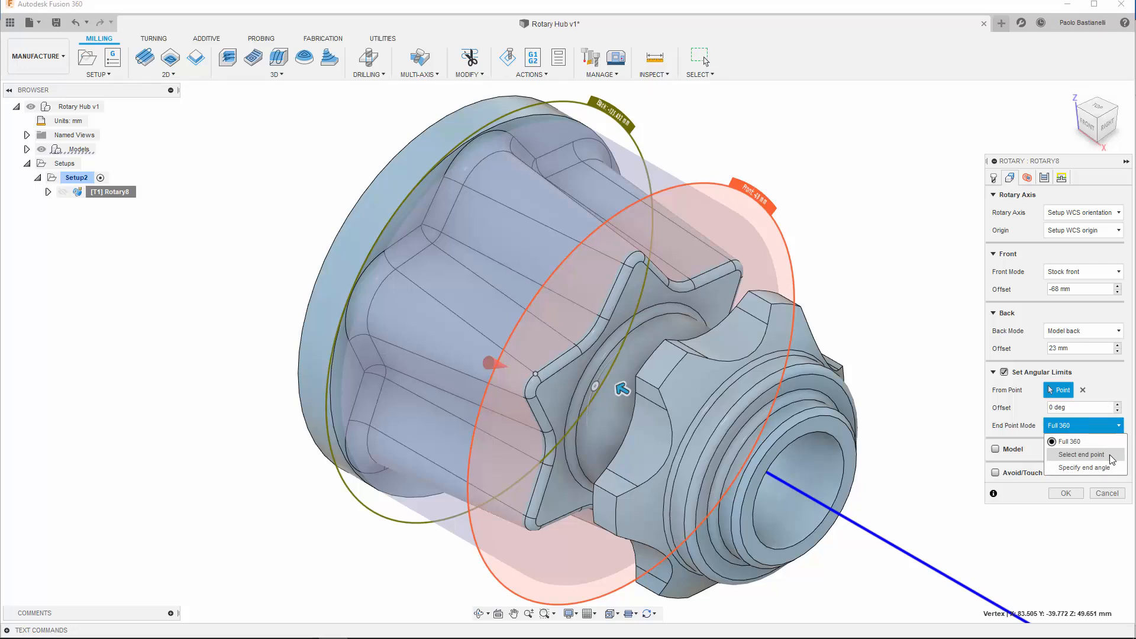
pyautogui.click(1081, 454)
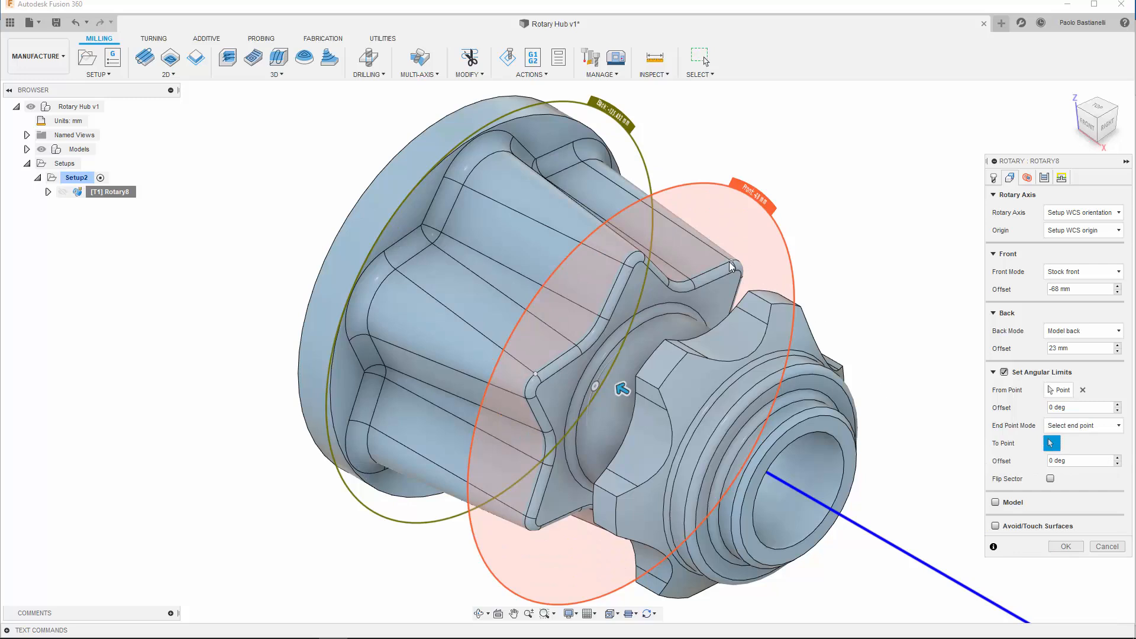
pyautogui.click(533, 381)
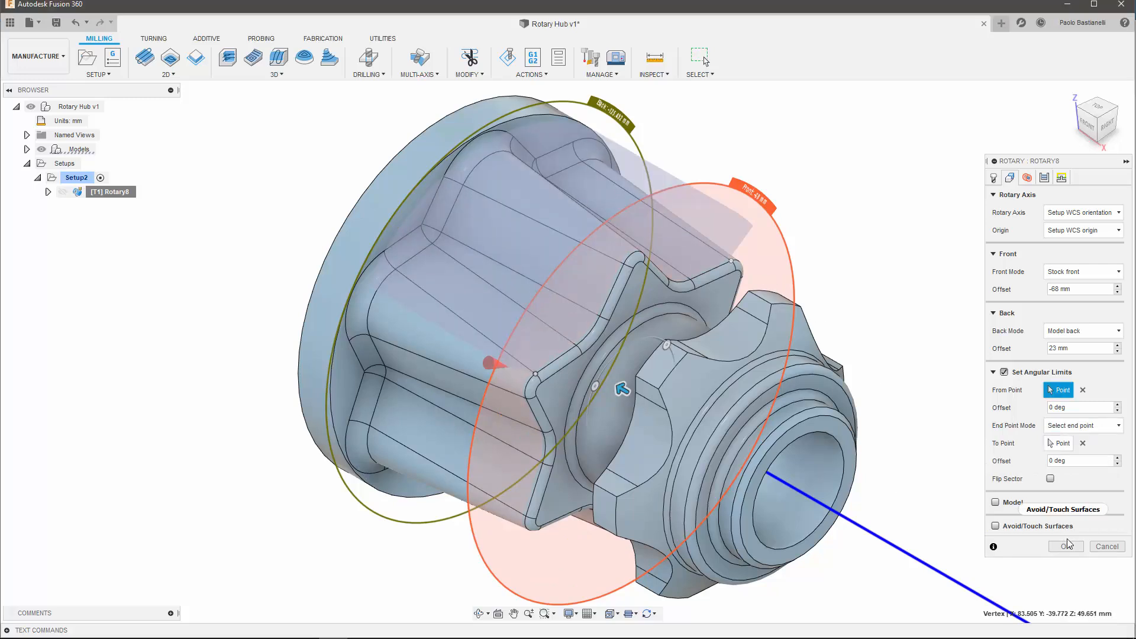
pyautogui.click(1066, 546)
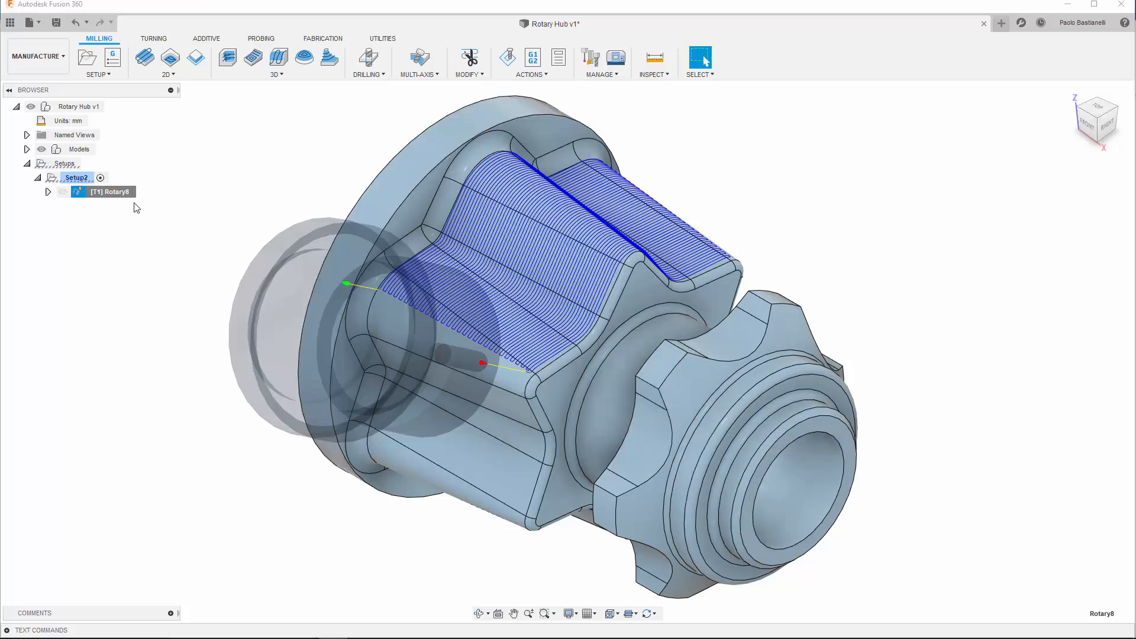
# Switch Rotary8 to Line passes style and regenerate the hub toolpath.
pyautogui.doubleClick(104, 192)
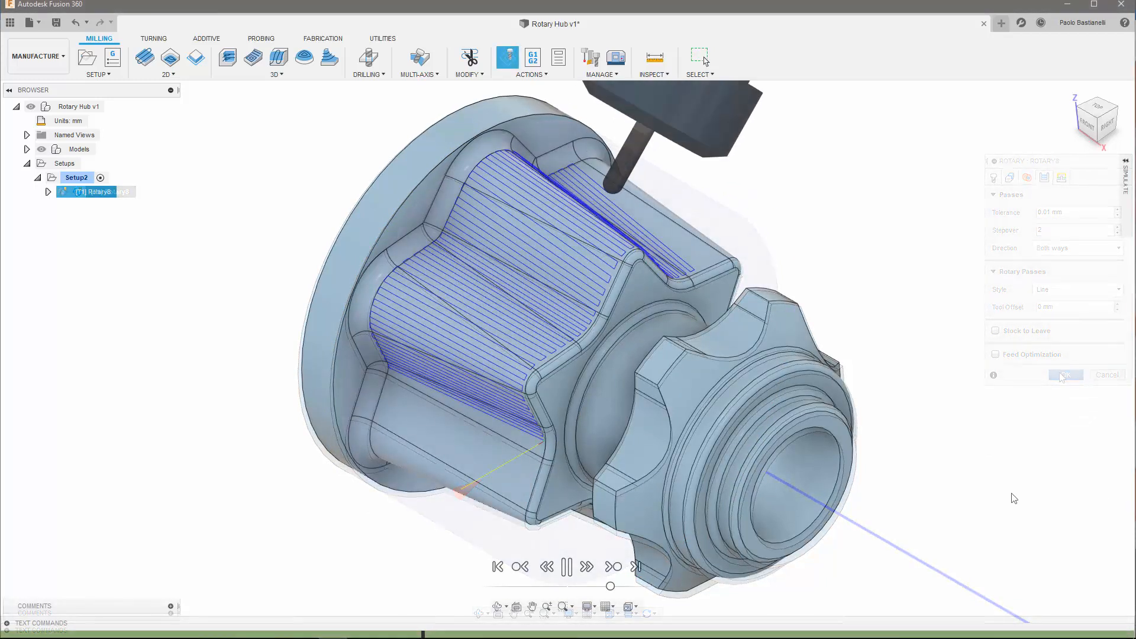
pyautogui.click(1066, 374)
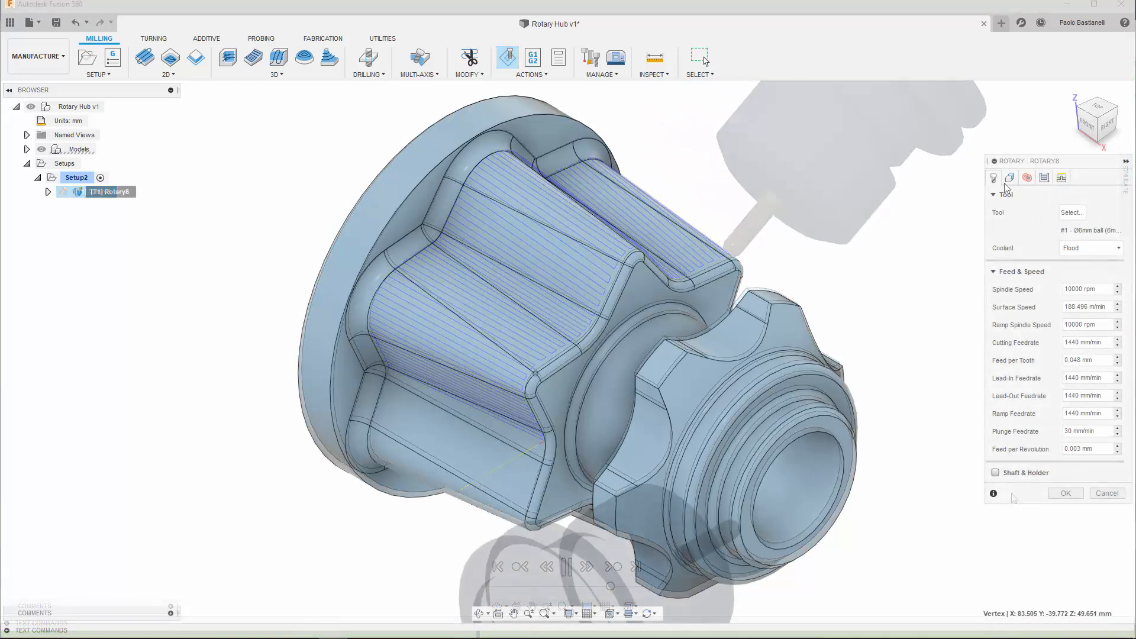
# Enable Flip Sector under Rotary8's angular limits and regenerate the toolpath on the hub's remaining lobes.
pyautogui.click(1010, 177)
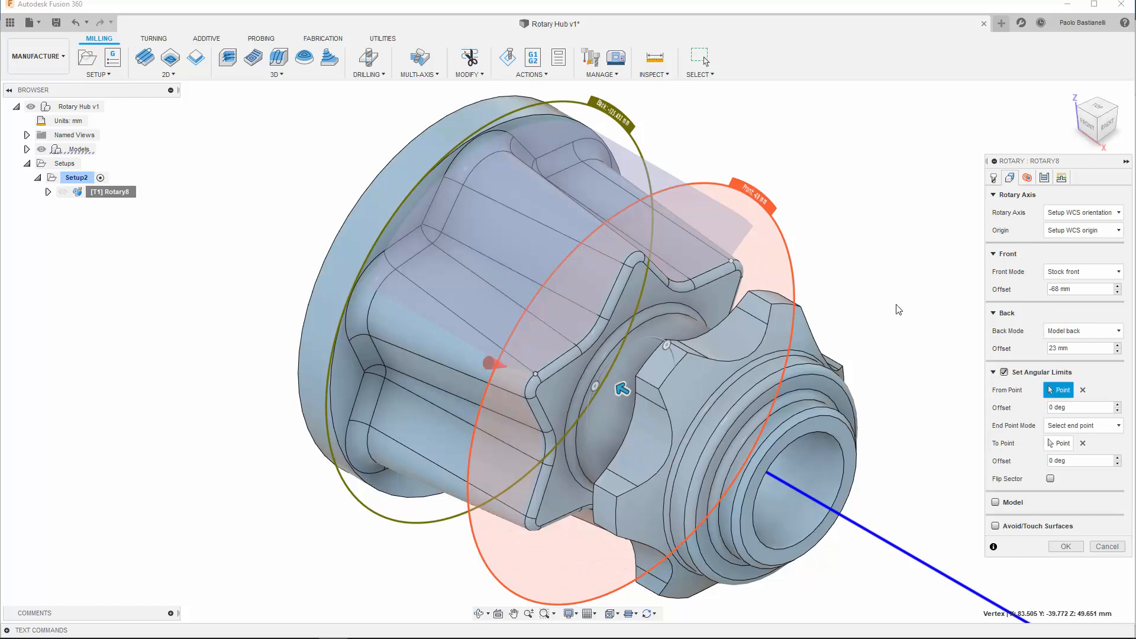
pyautogui.click(1051, 478)
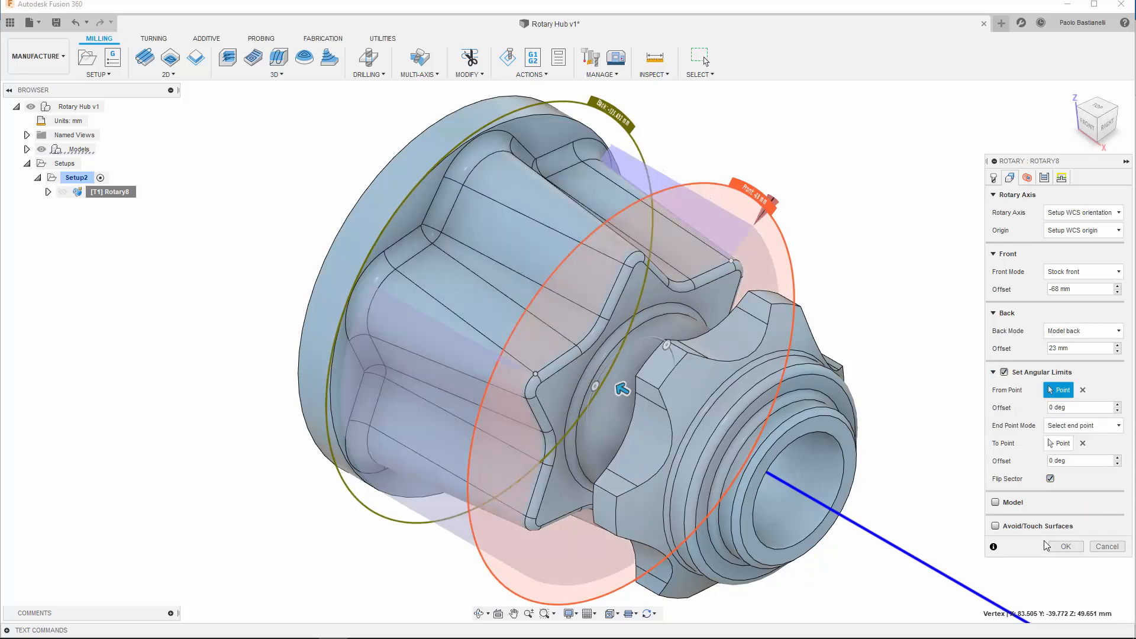
pyautogui.click(1064, 547)
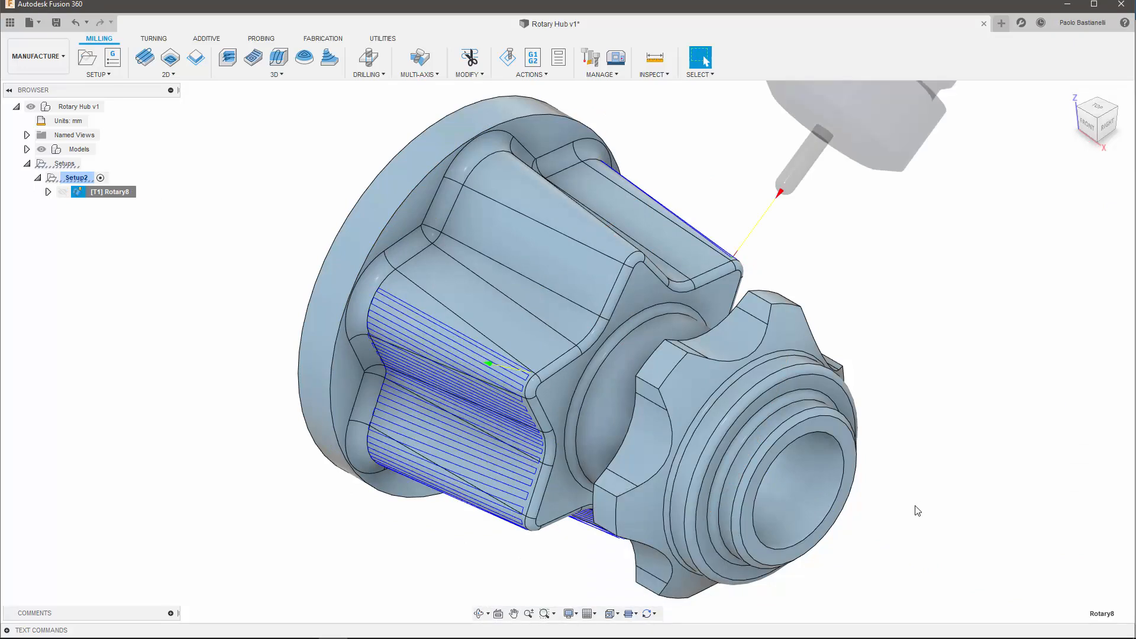
pyautogui.moveTo(915, 511); pyautogui.dragTo(884, 425)
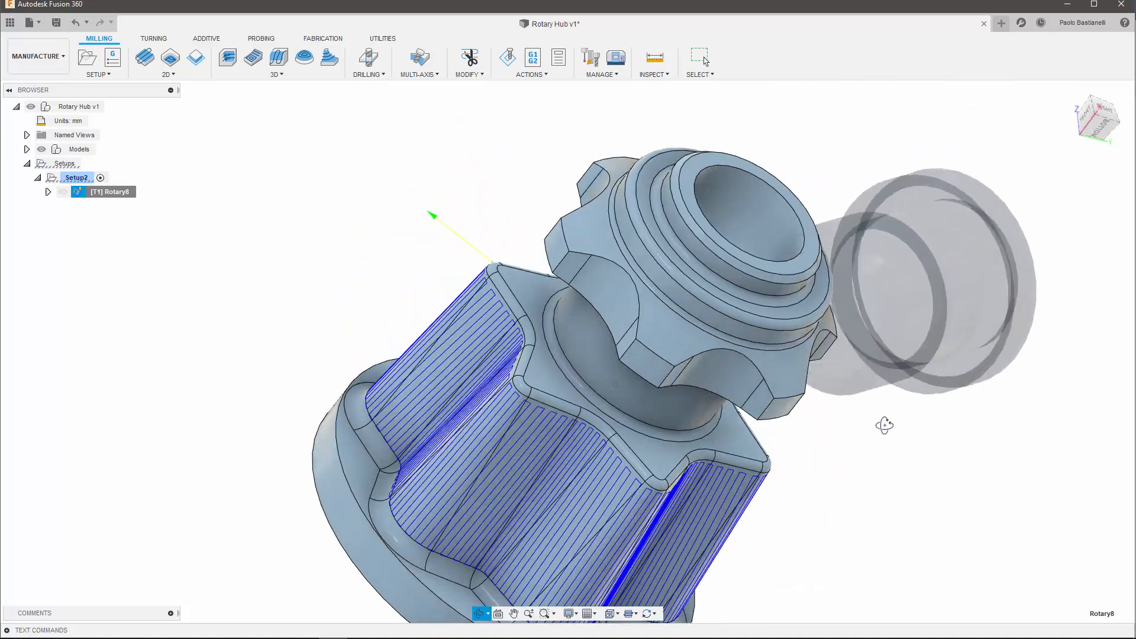